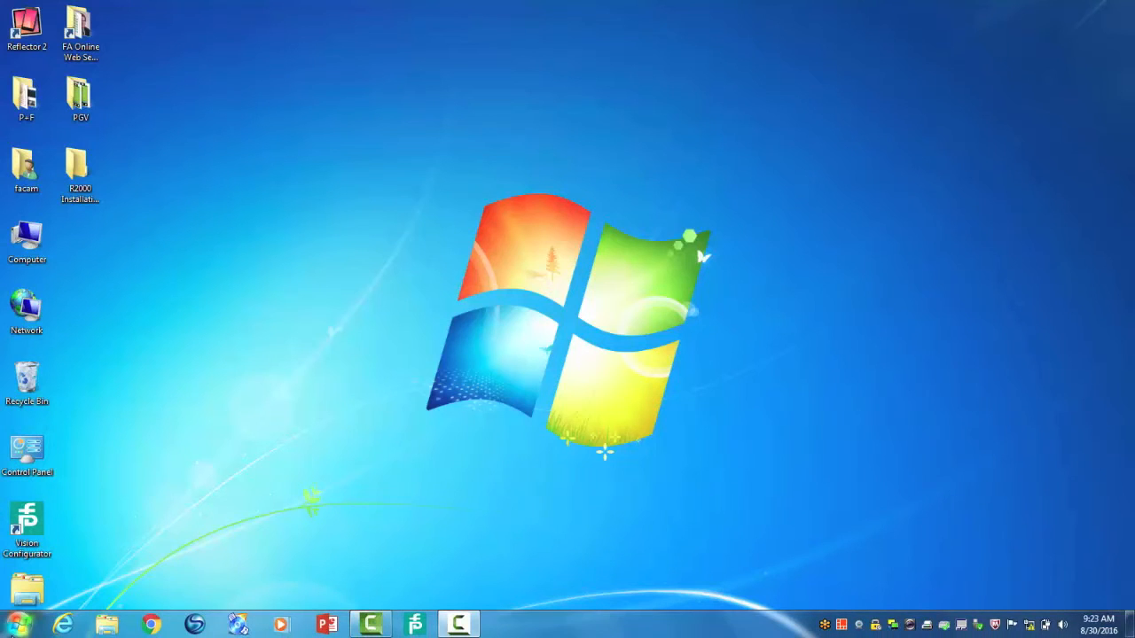
- Launch PACTware 4.1 from the Start menu and look at the Device menu
left_click(11, 624)
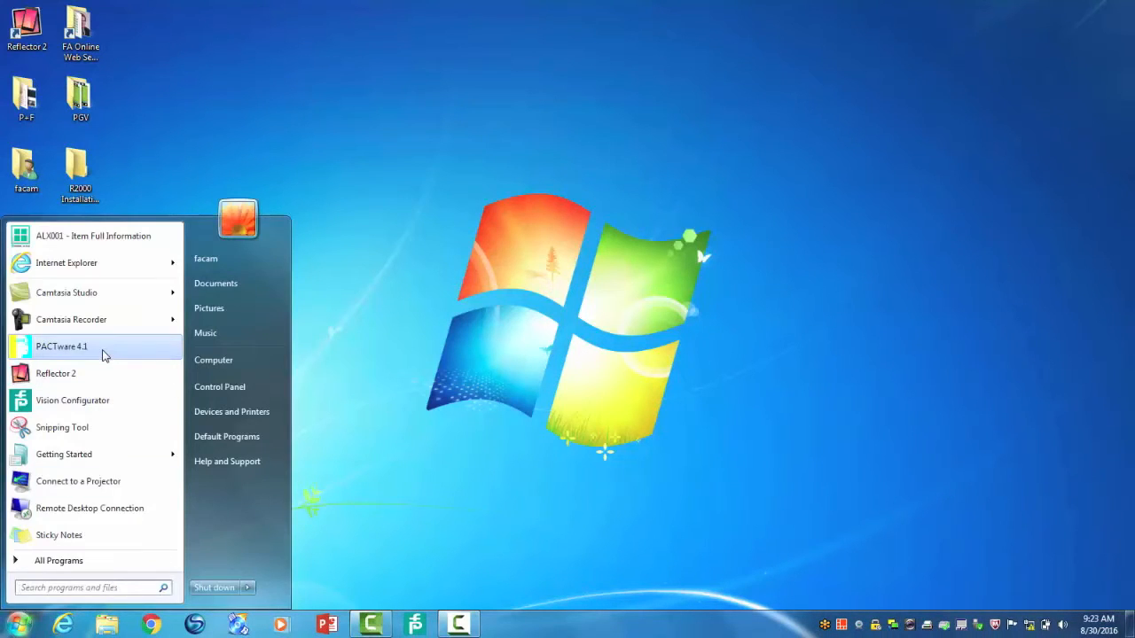
left_click(60, 346)
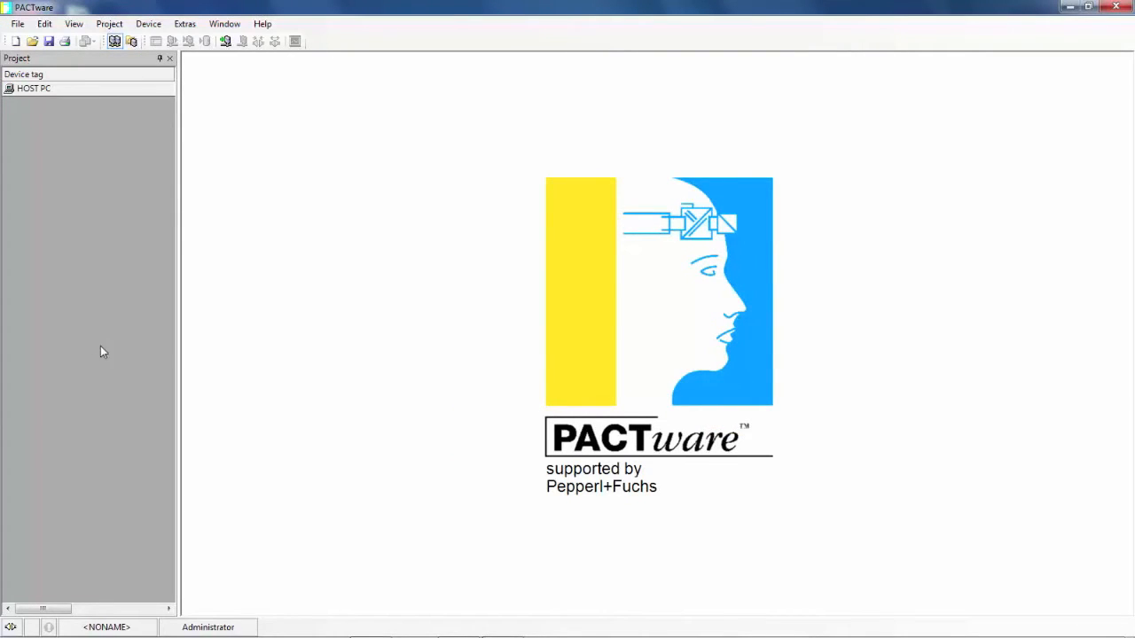
mouse_move(227, 198)
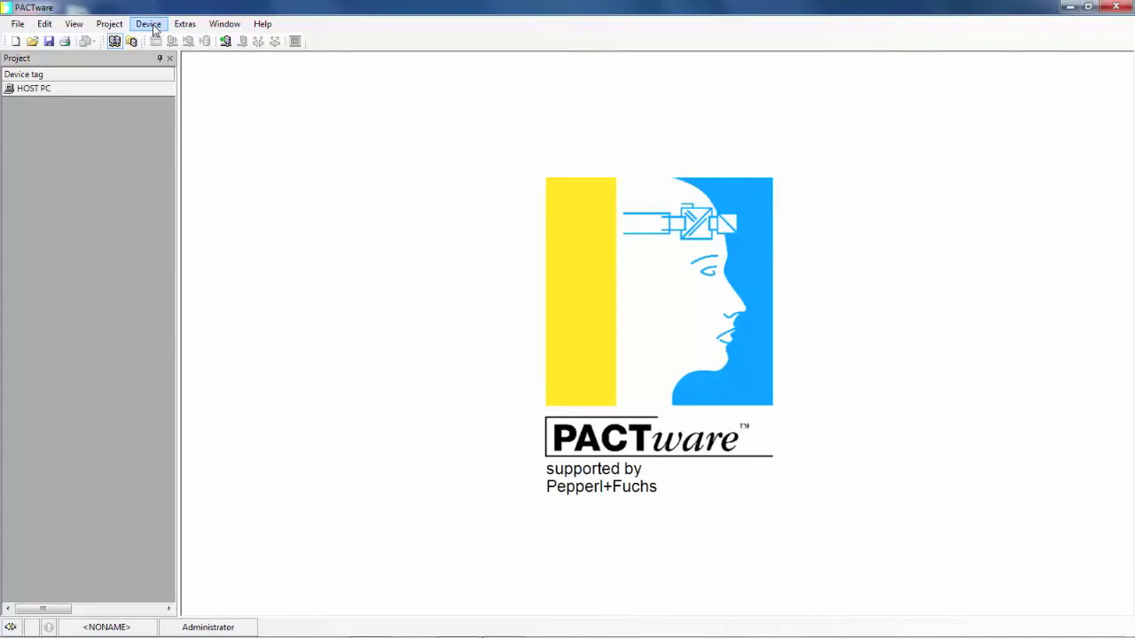
left_click(149, 23)
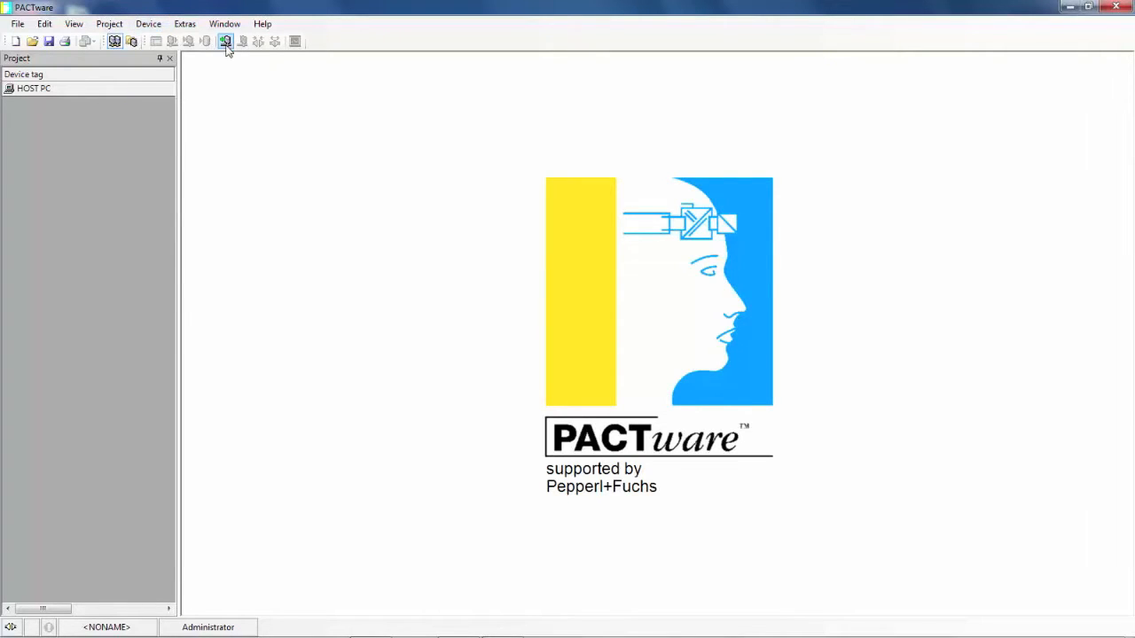
mouse_move(227, 43)
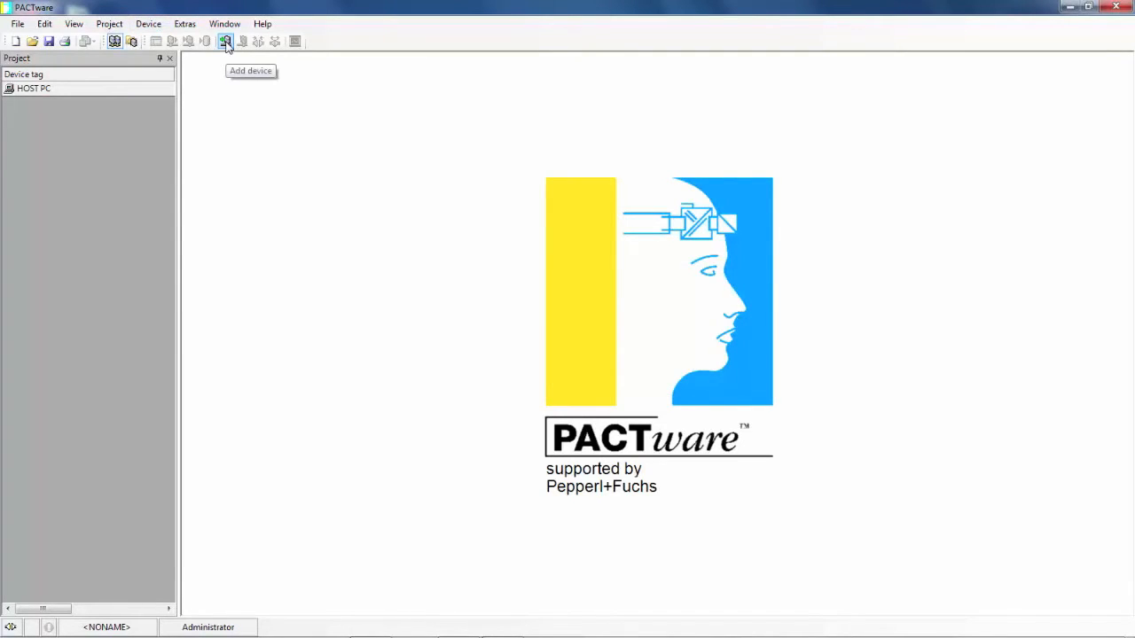
- Add the R2000 IP Comm driver under the host PC
left_click(225, 43)
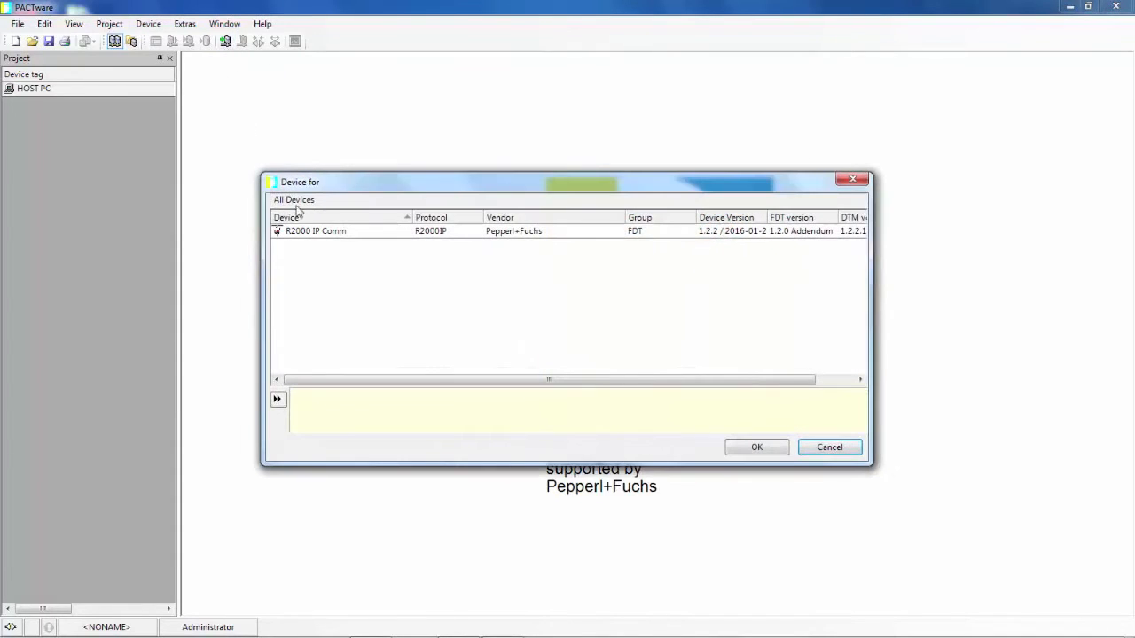
left_click(315, 231)
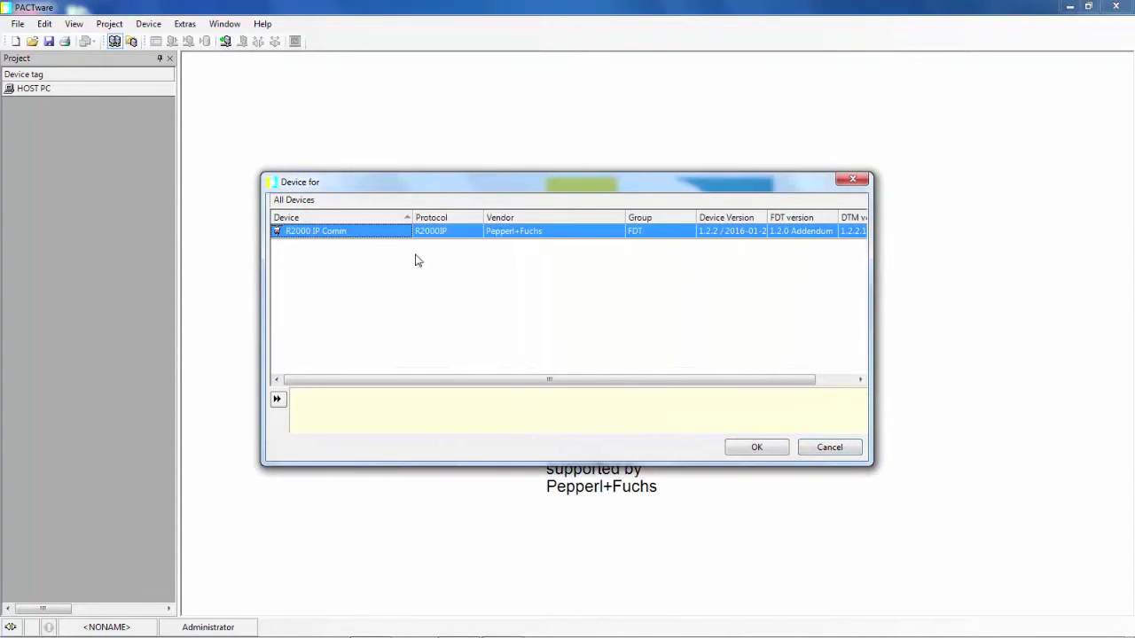
left_click(755, 447)
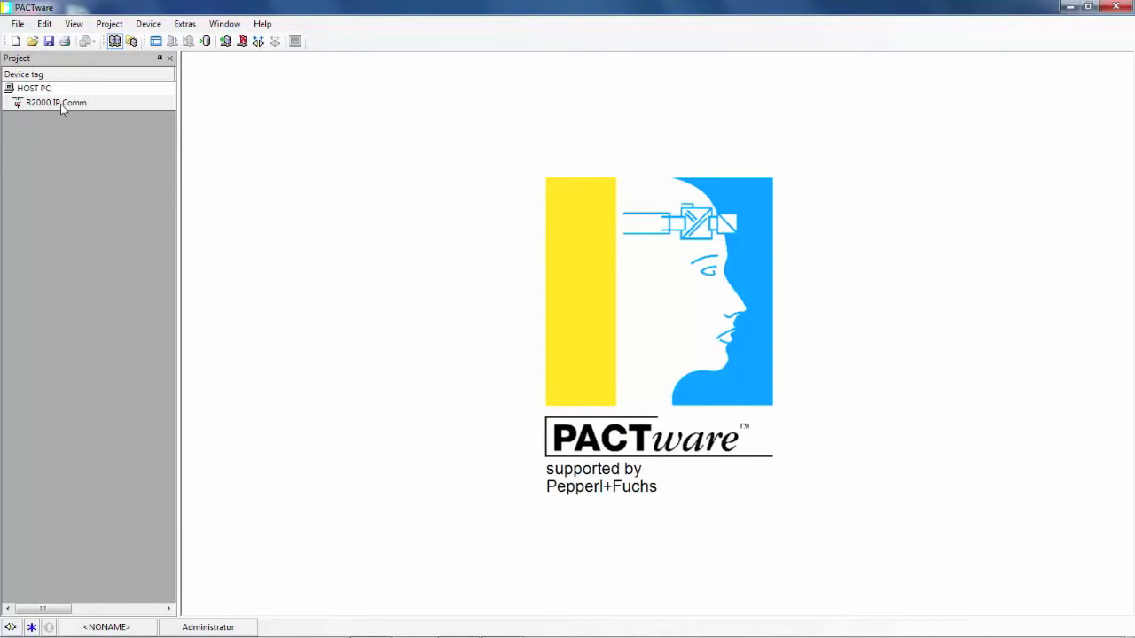
- Add an OBDxxx-R2000 scanner beneath the R2000 IP Comm driver
left_click(55, 101)
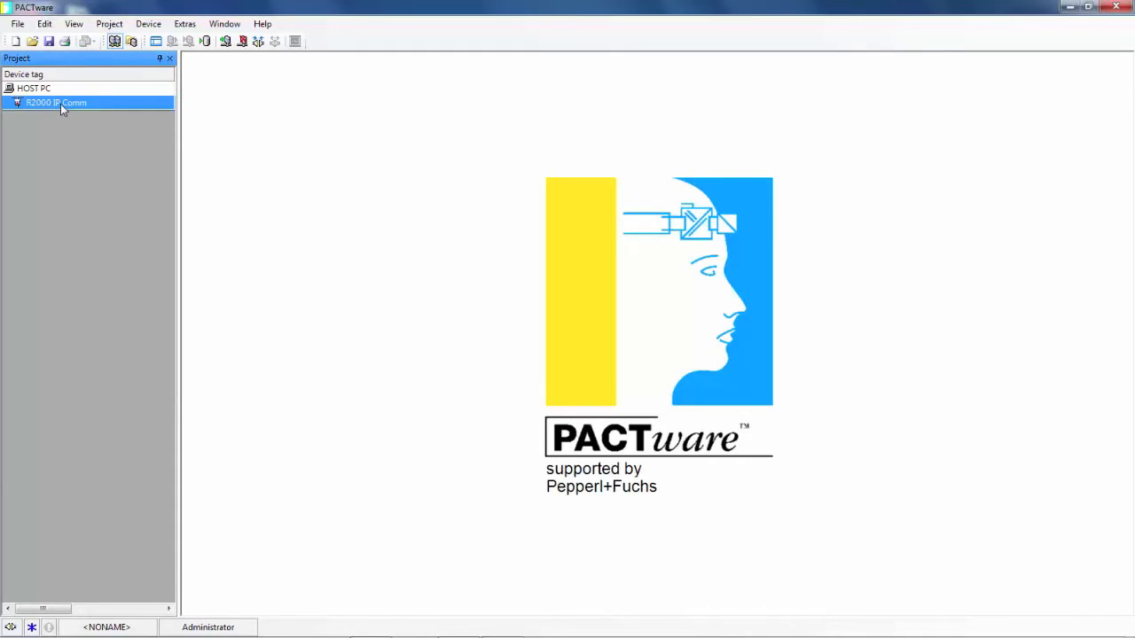
left_click(227, 42)
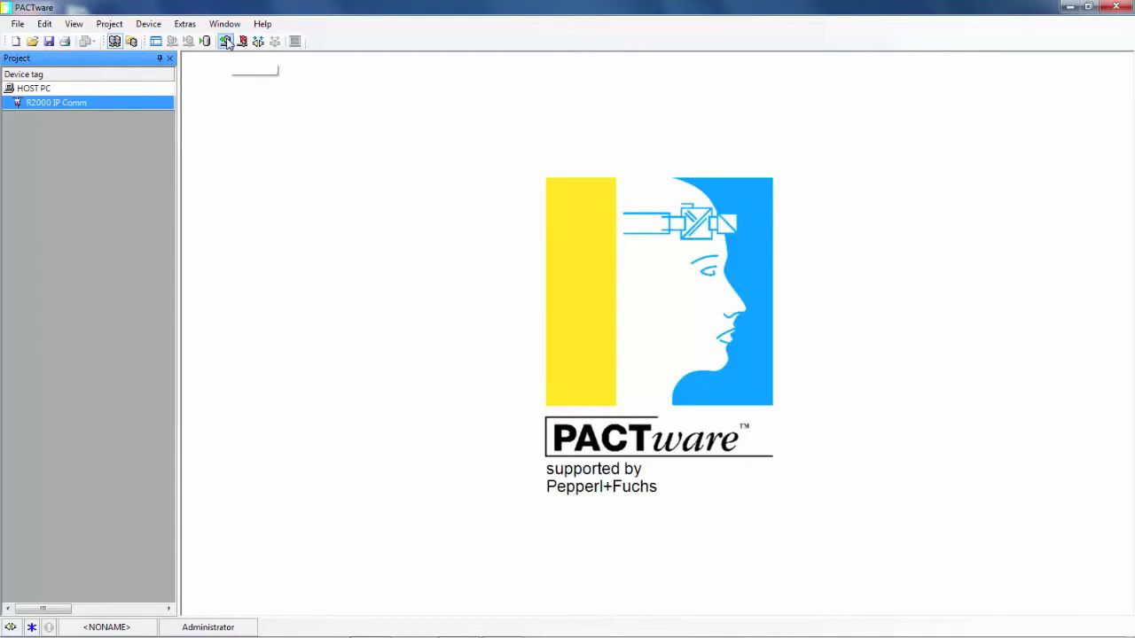
left_click(226, 41)
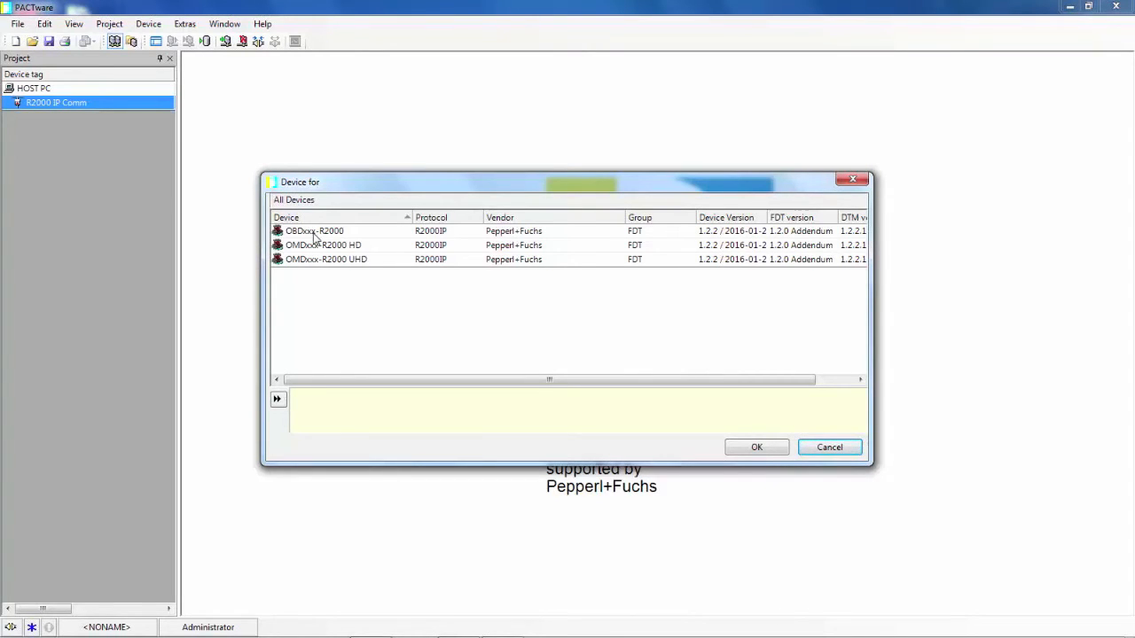
left_click(756, 447)
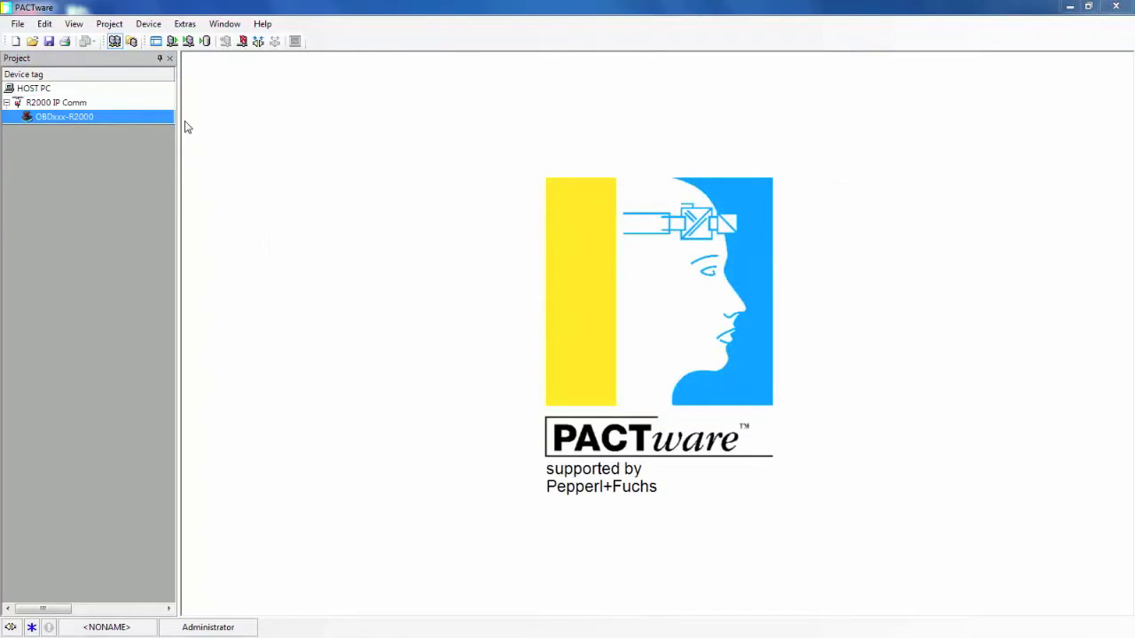
mouse_move(132, 101)
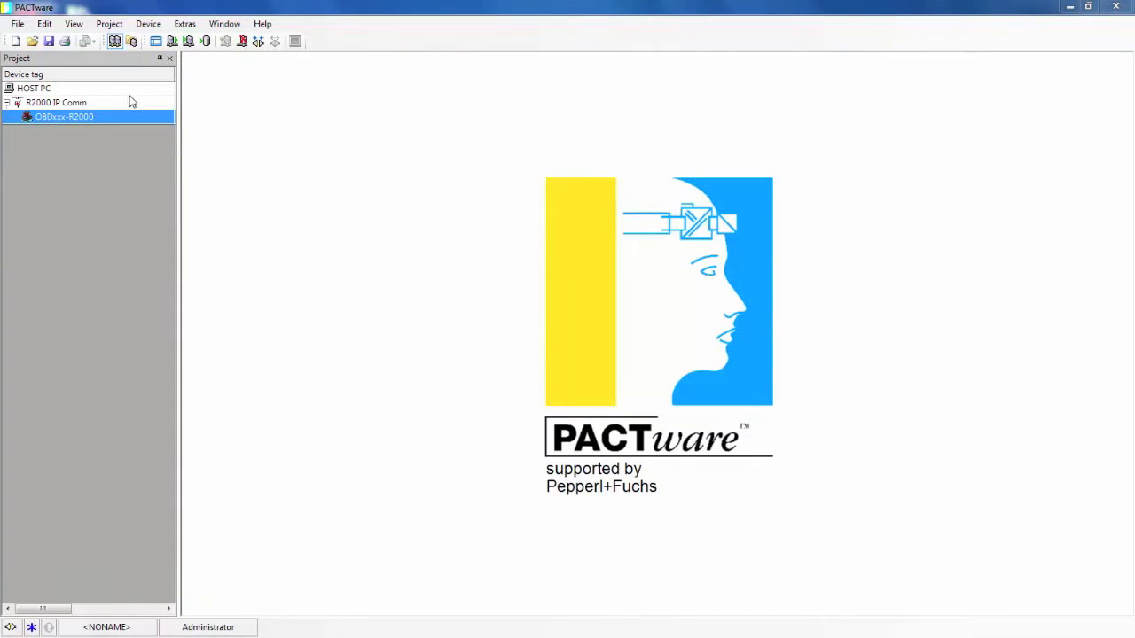
- Update automatic device detection on the R2000 IP Comm page so a scanner address is found
double_click(57, 101)
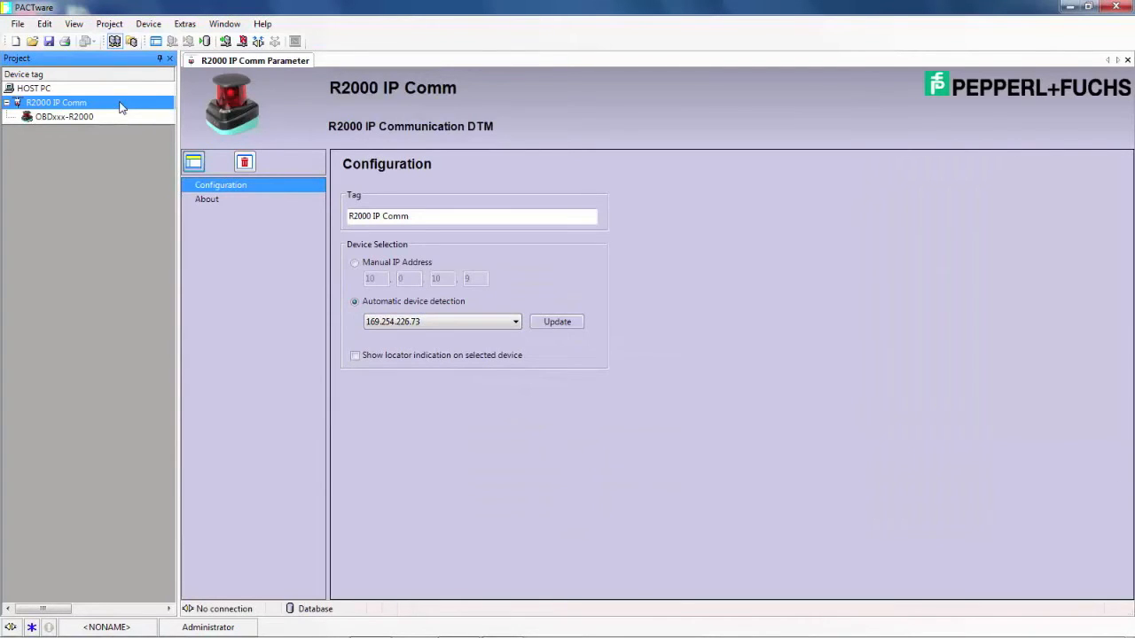
mouse_move(521, 285)
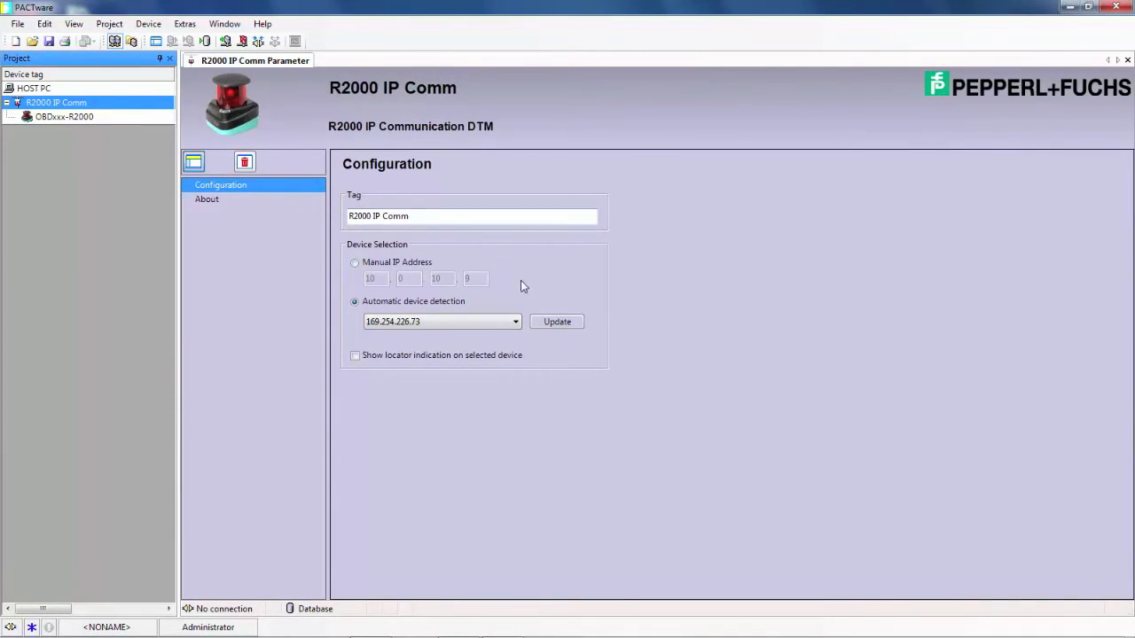
mouse_move(525, 286)
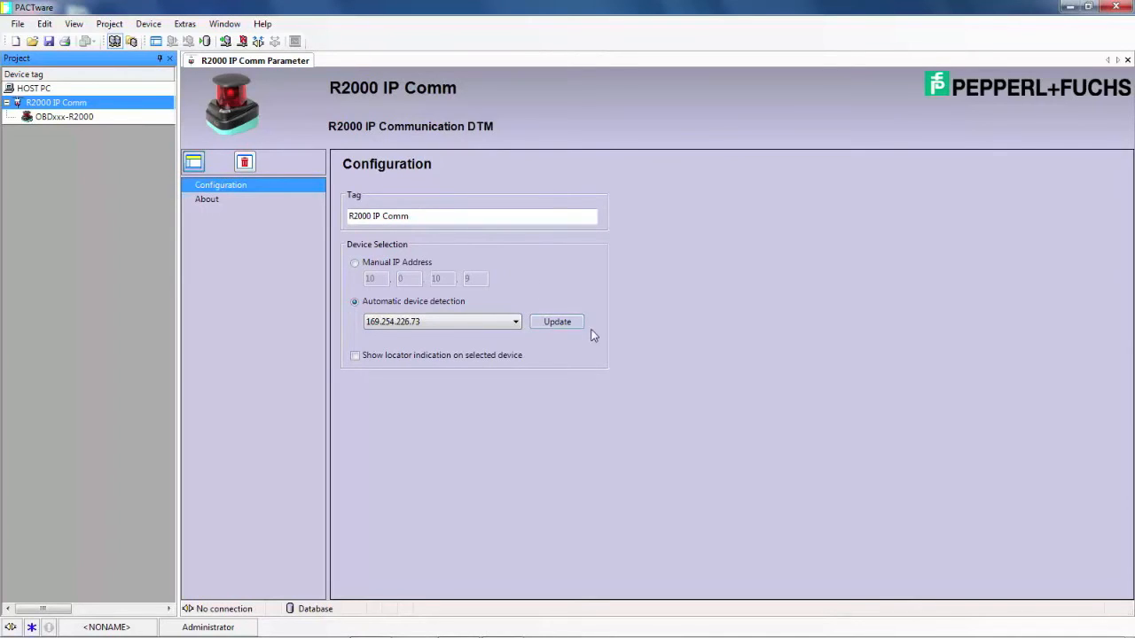
left_click(557, 323)
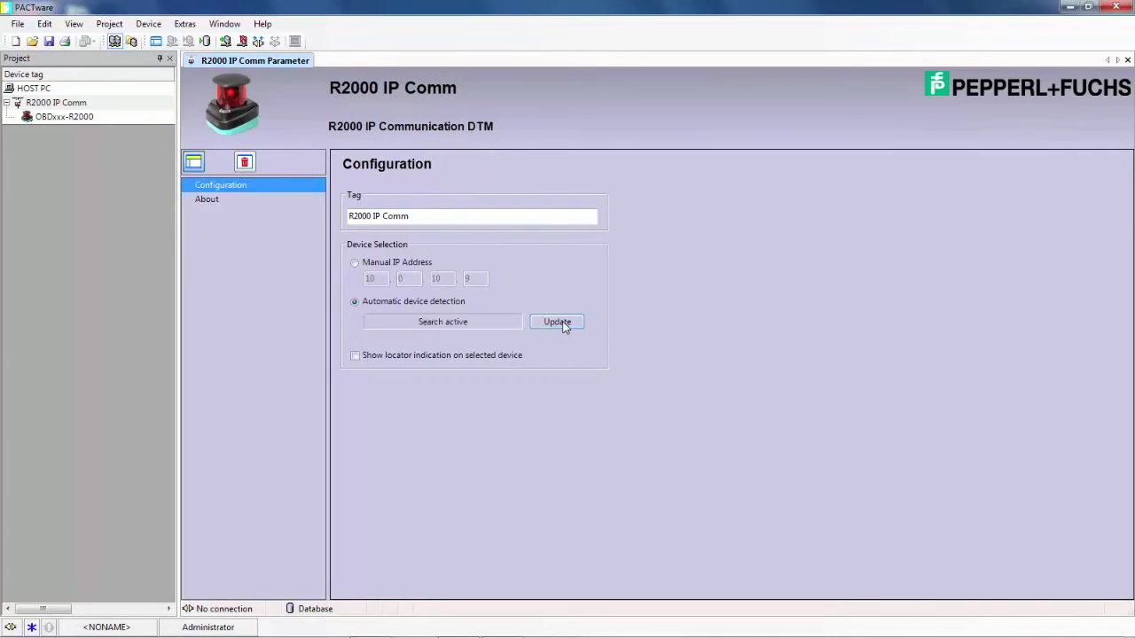
left_click(556, 322)
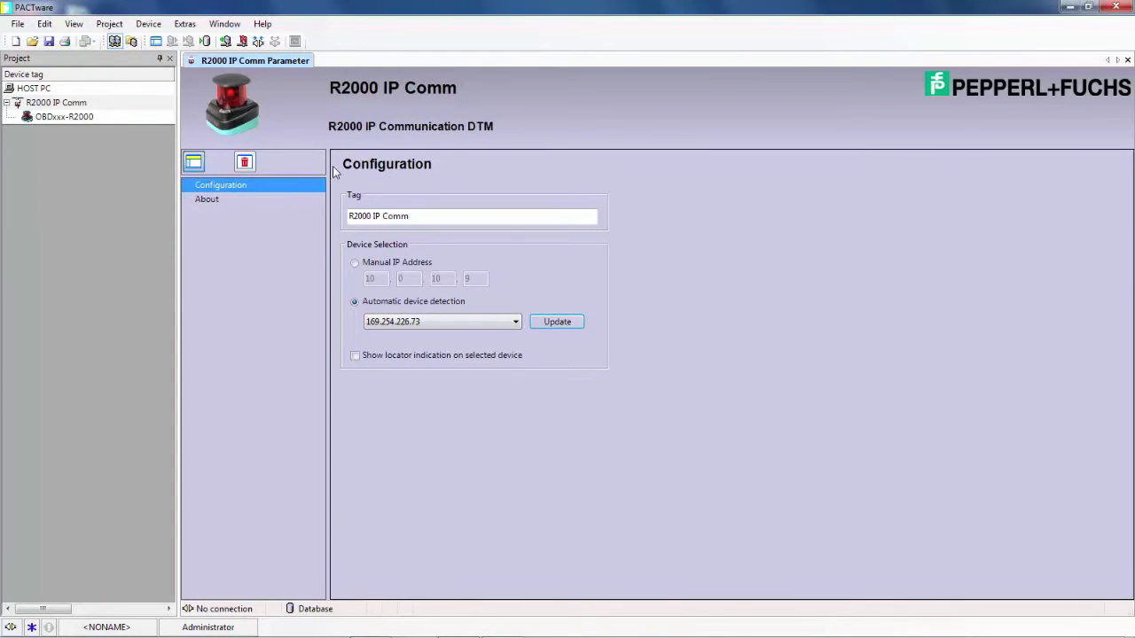
mouse_move(259, 43)
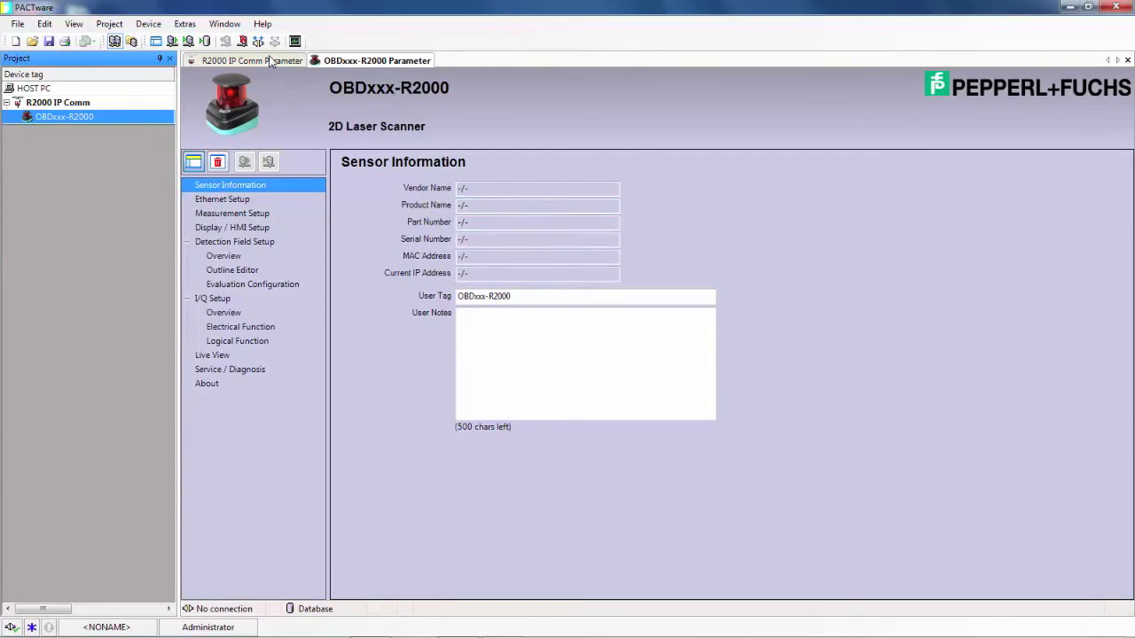
mouse_move(259, 41)
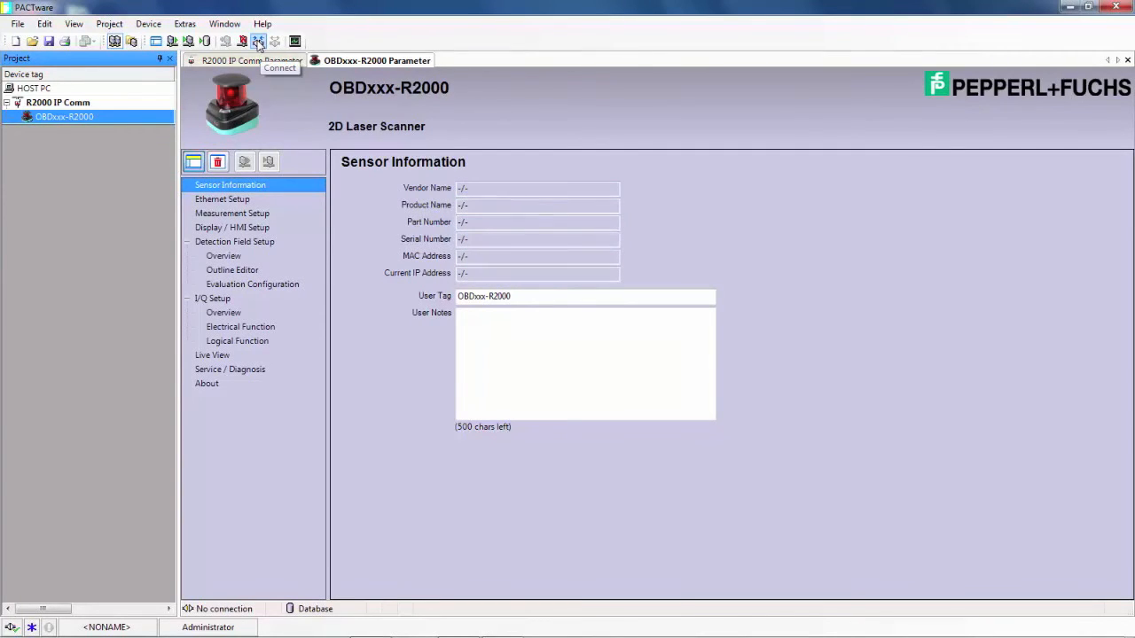
- Connect to the OBDxxx-R2000 so vendor, product, serial, MAC and IP fill in
left_click(259, 40)
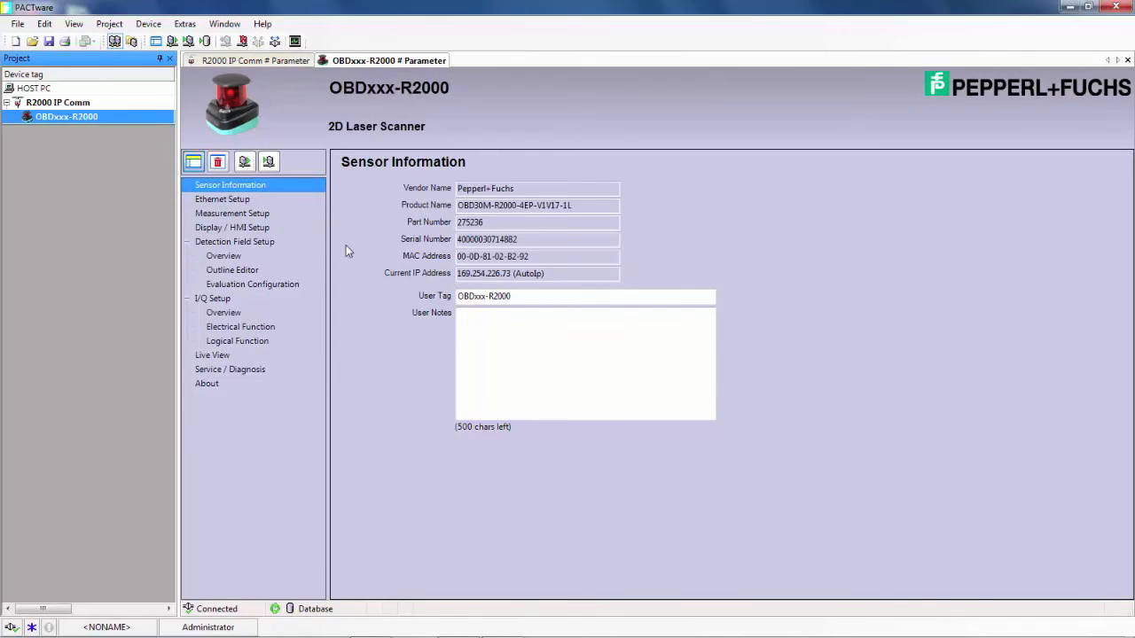
mouse_move(406, 606)
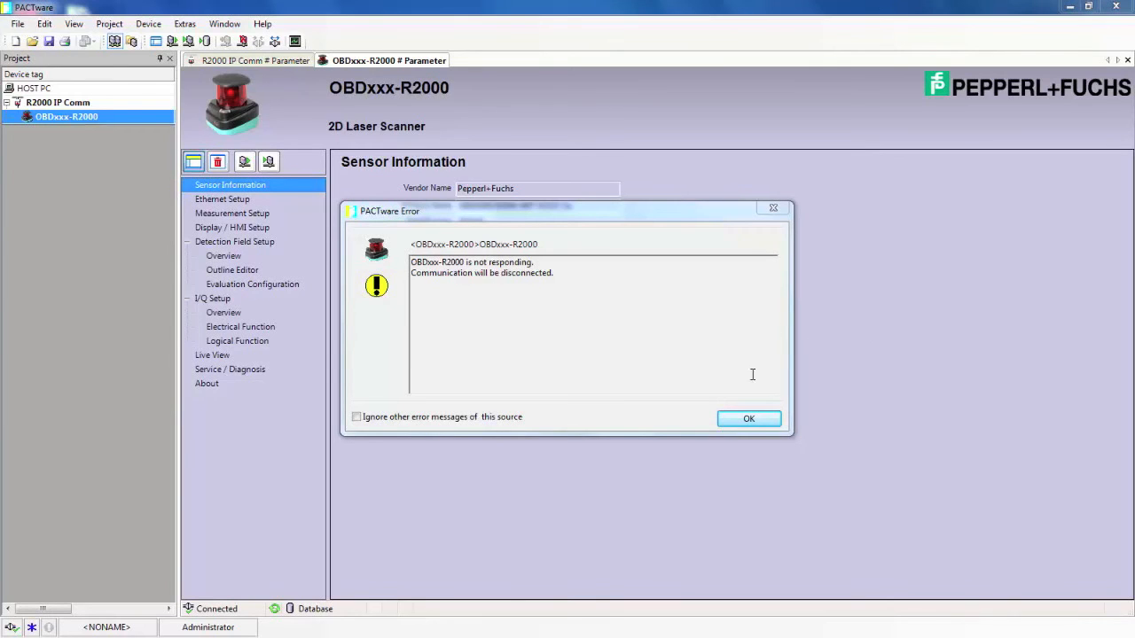
- Dismiss the not-responding error and rerun device detection on the R2000 IP Comm page
left_click(748, 418)
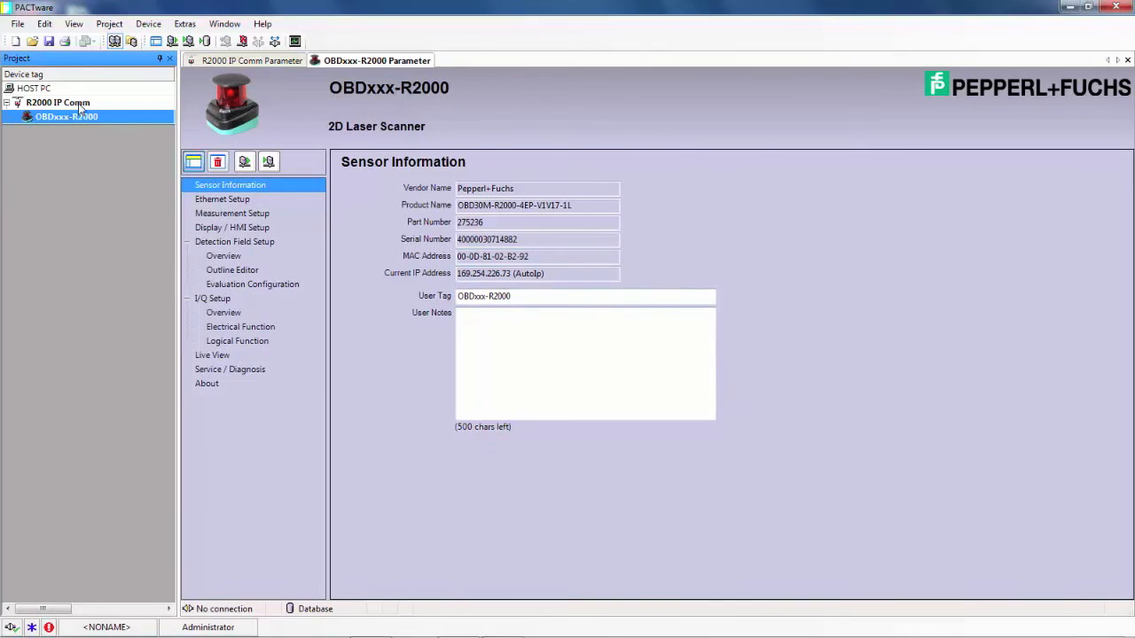
left_click(255, 60)
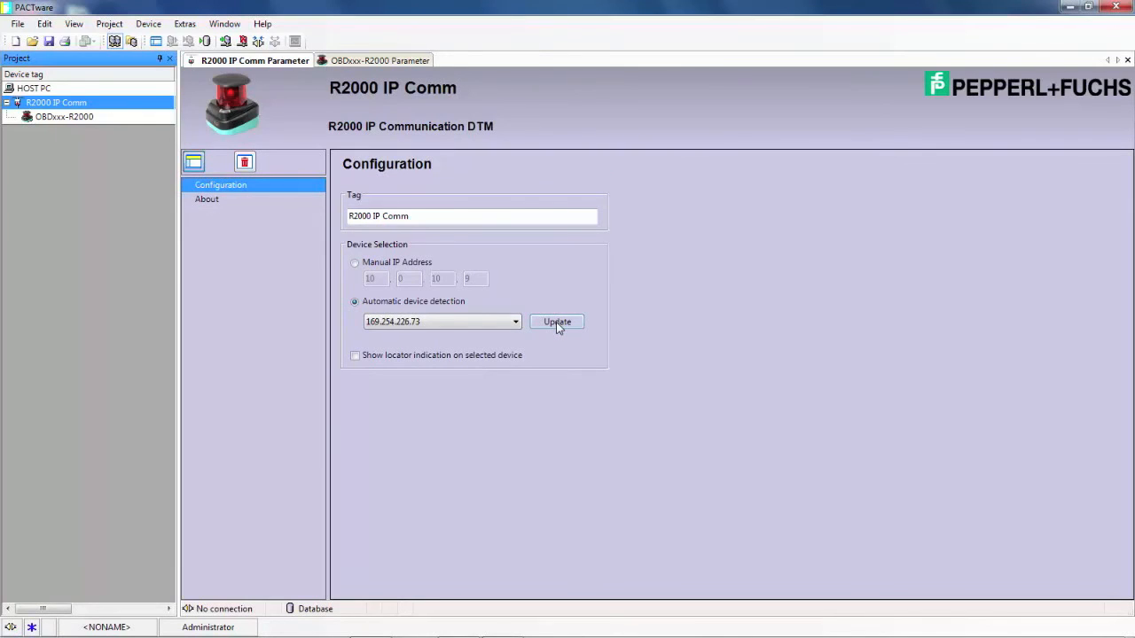
left_click(557, 321)
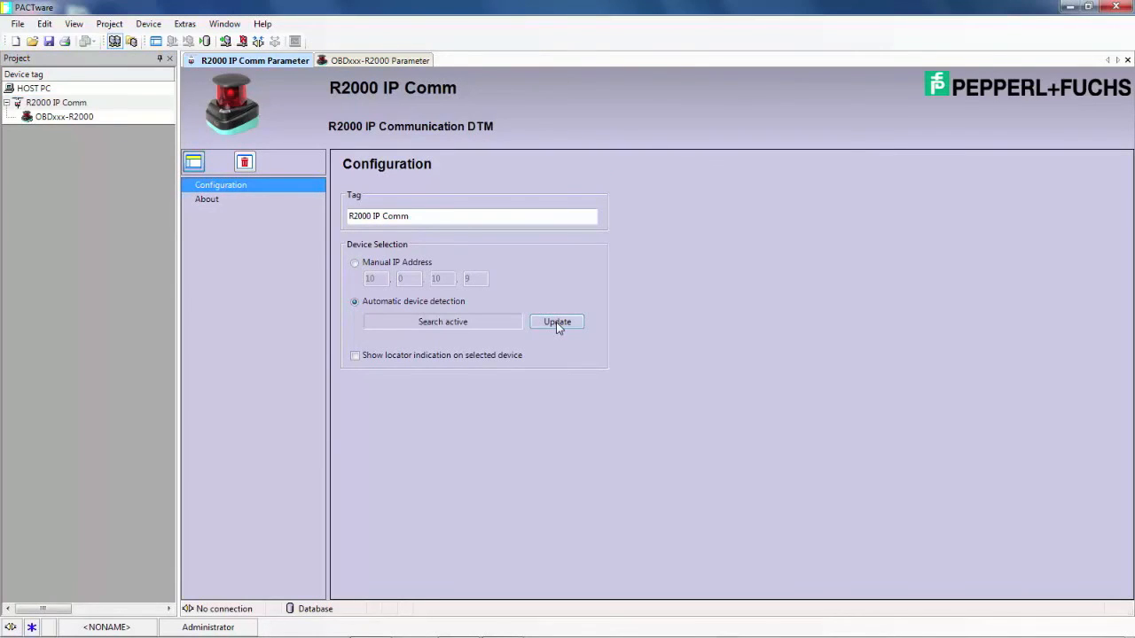
left_click(556, 323)
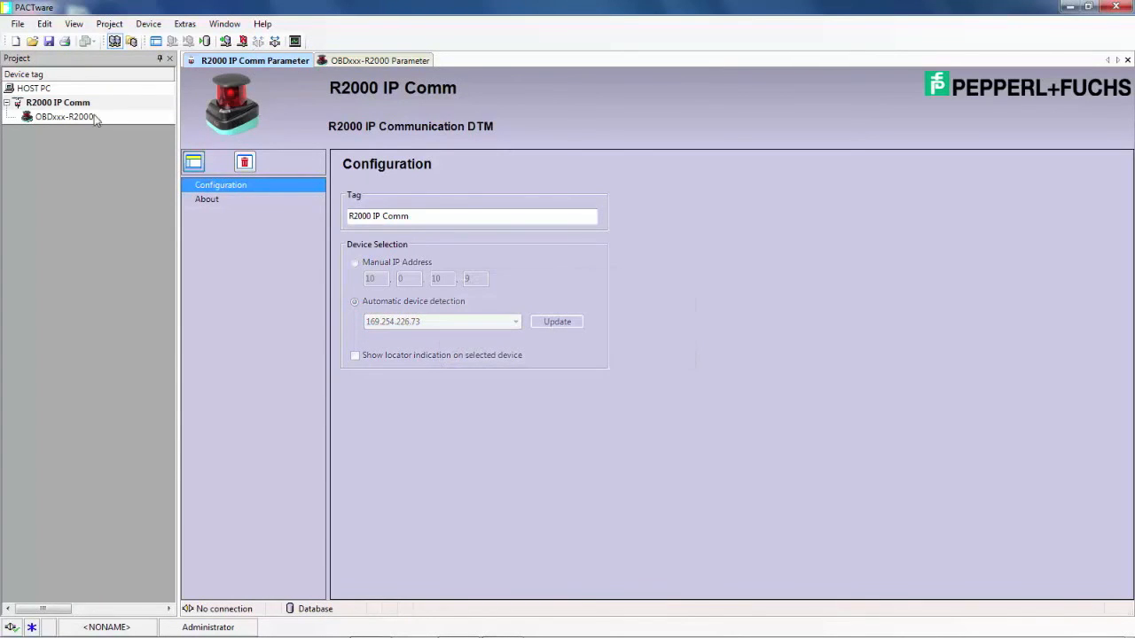
mouse_move(74, 123)
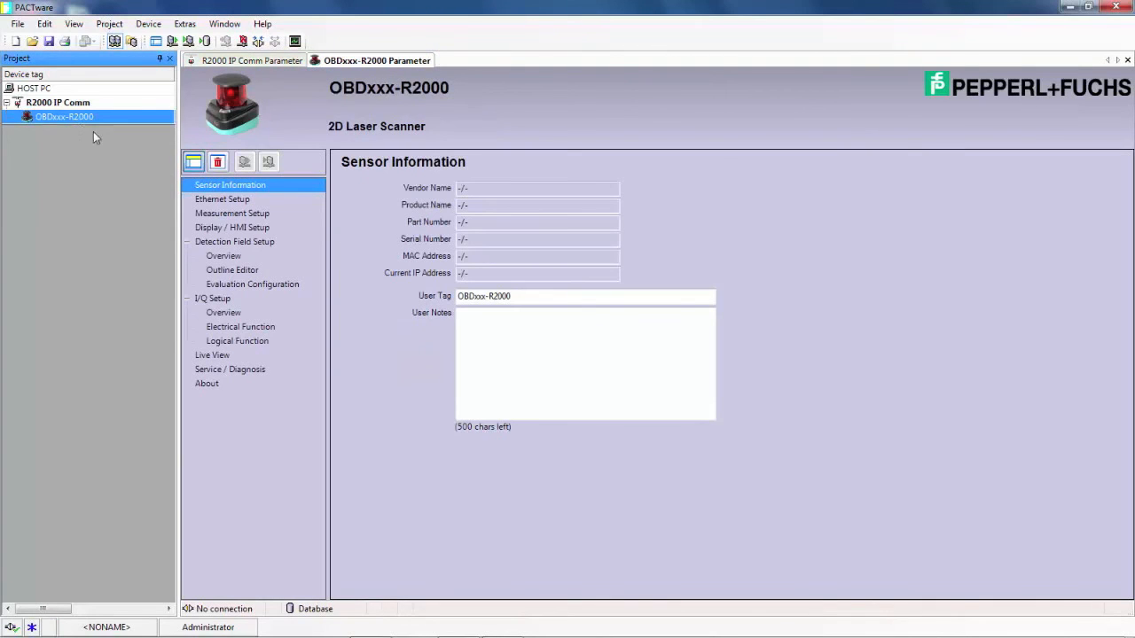
mouse_move(259, 41)
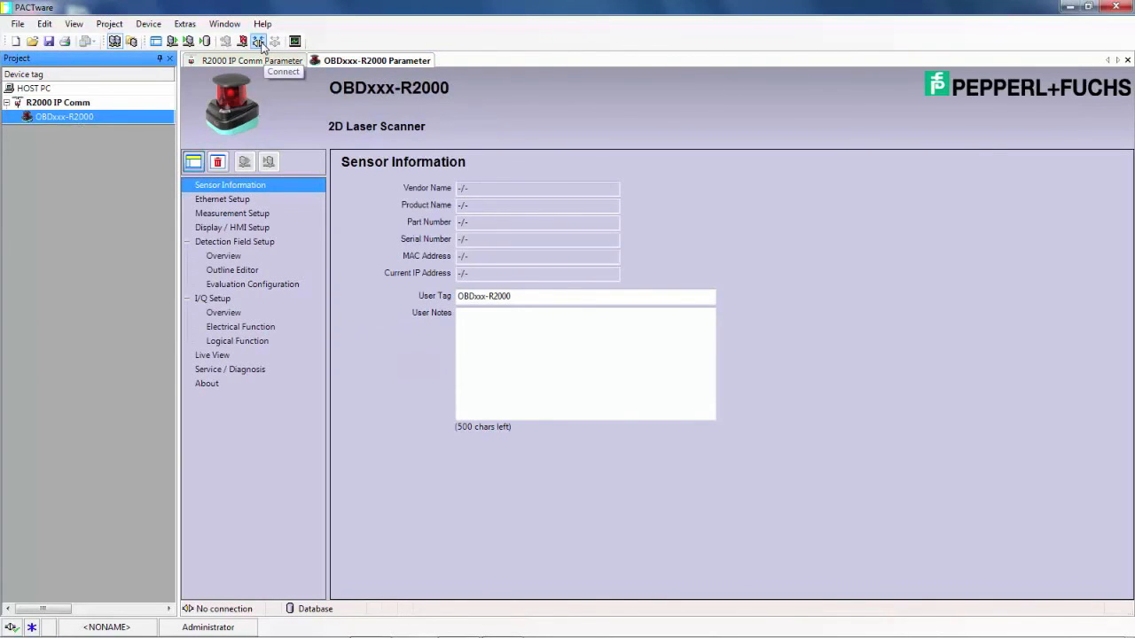
- Reconnect to the OBDxxx-R2000 to repopulate Sensor Information and close the error log
left_click(259, 40)
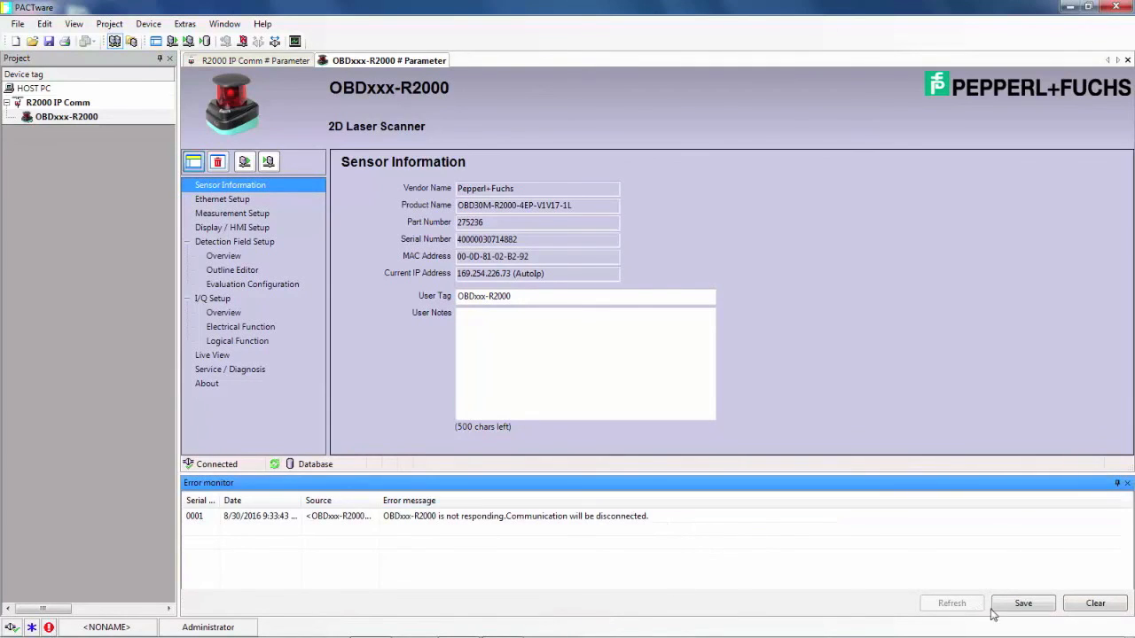
left_click(1128, 482)
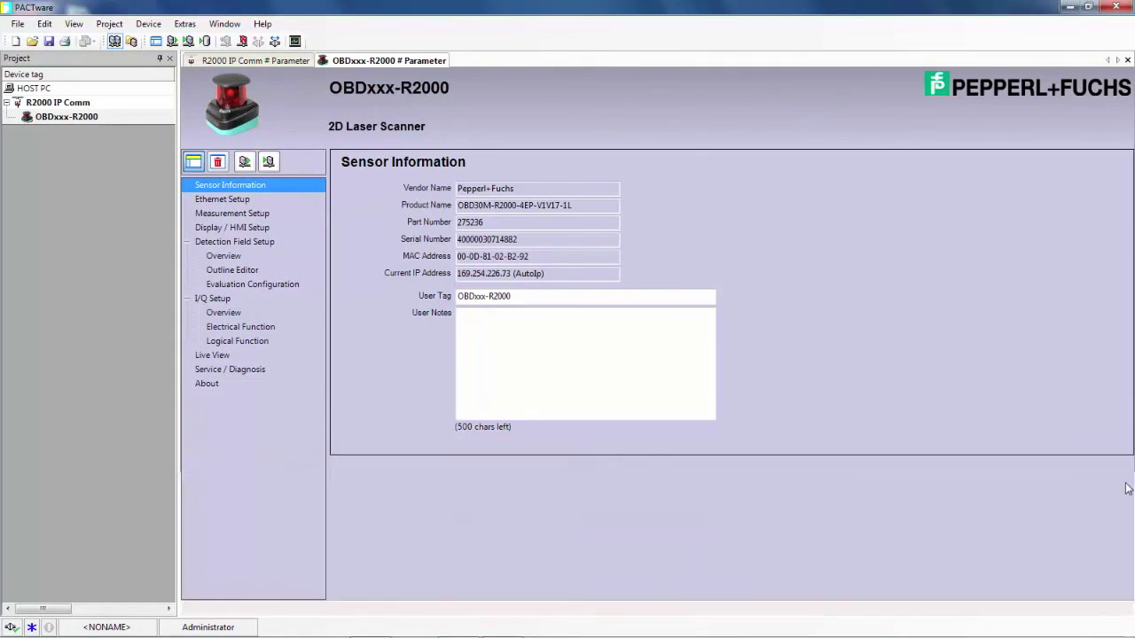